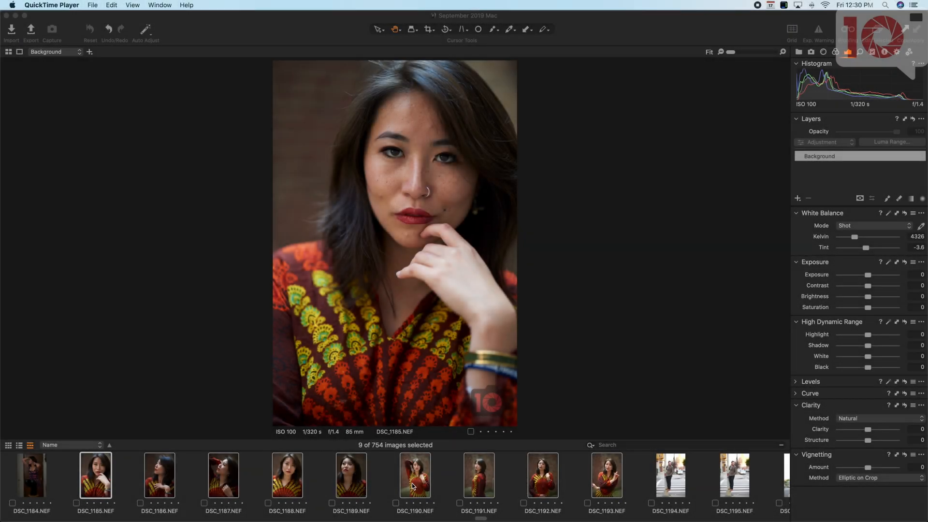
Browse the DSC_1193, DSC_1190, DSC_1188 and DSC_1186 portraits in the filmstrip
click(606, 475)
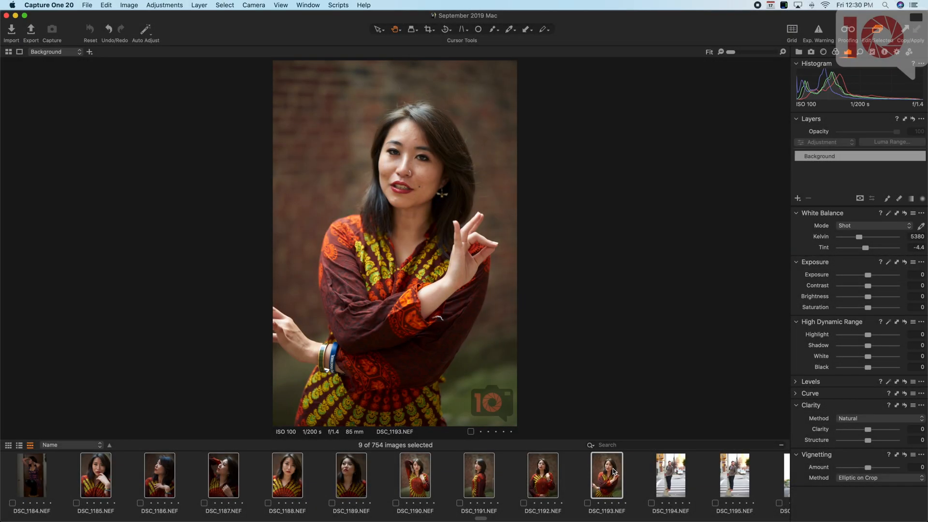
click(415, 475)
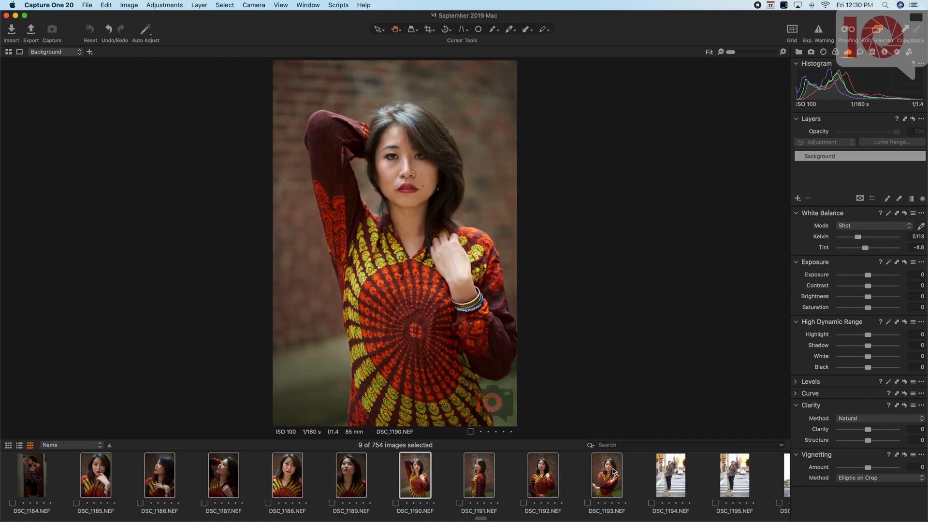
click(287, 475)
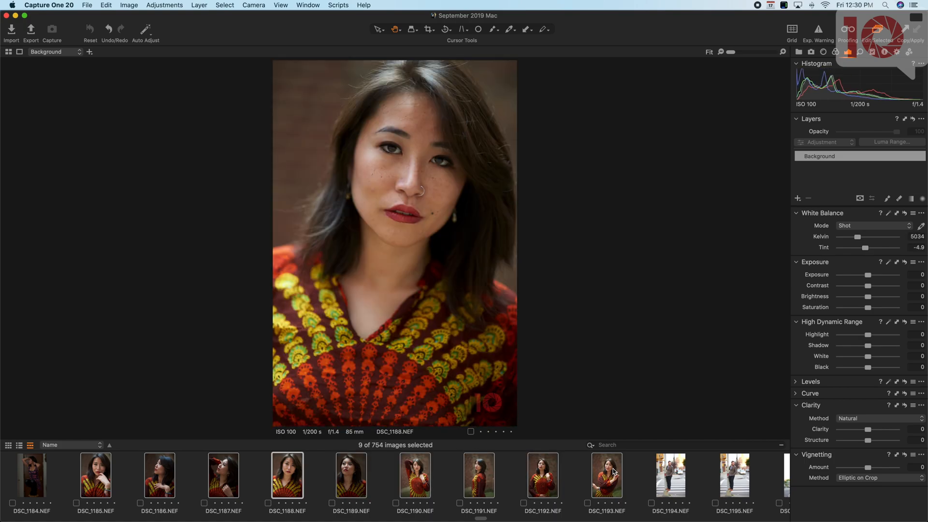
click(607, 475)
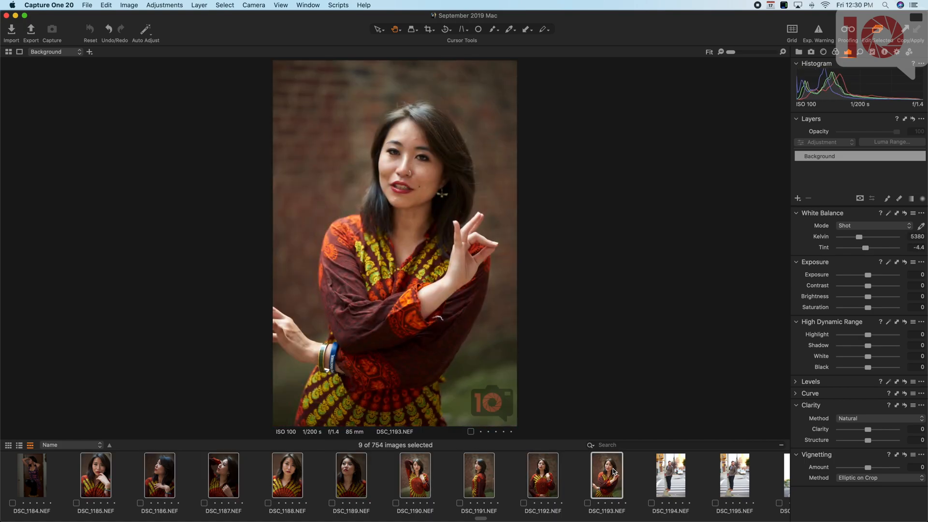
click(415, 475)
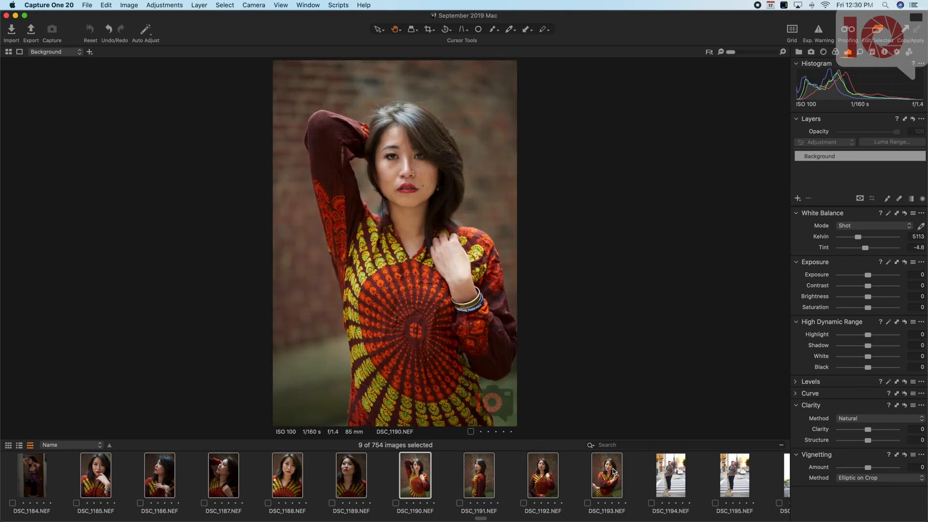
click(159, 475)
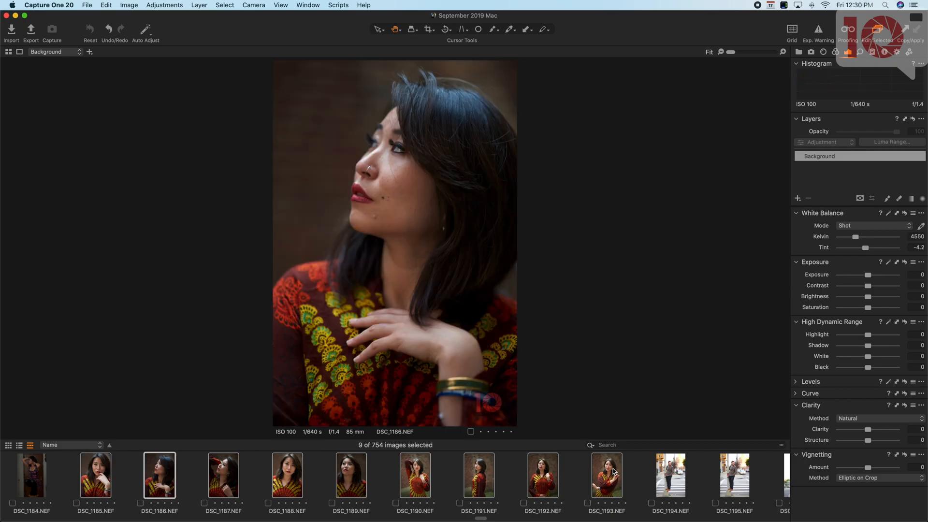
Return to DSC_1185, set clarity Method to Punch and show the sharpening and focus tools
click(94, 475)
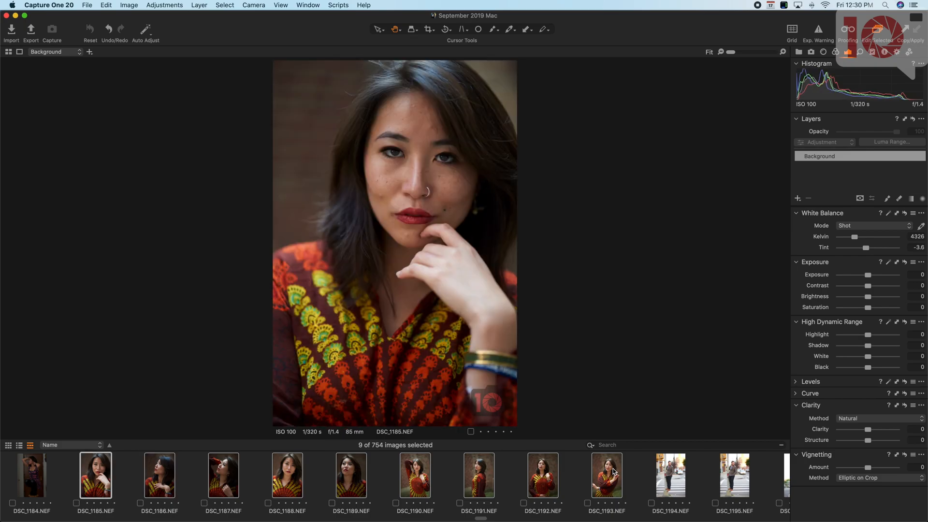
mouse_move(866, 291)
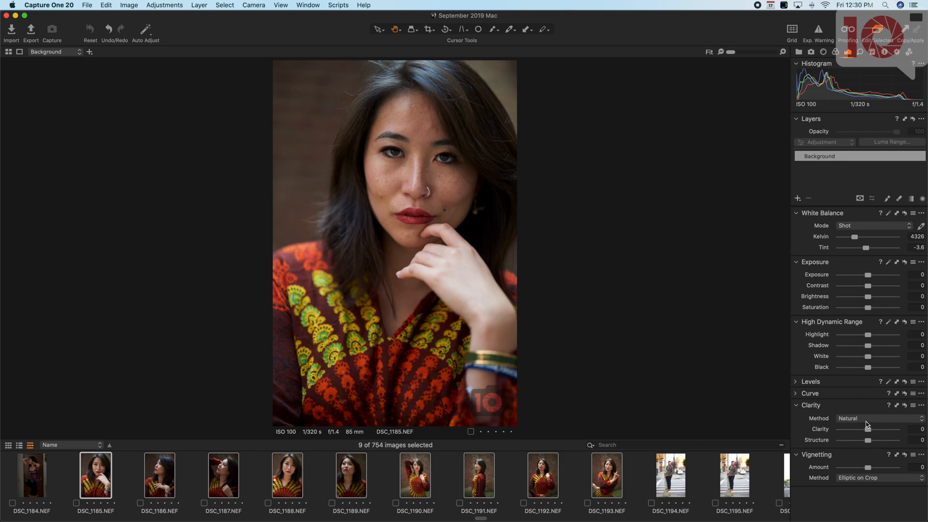
click(876, 419)
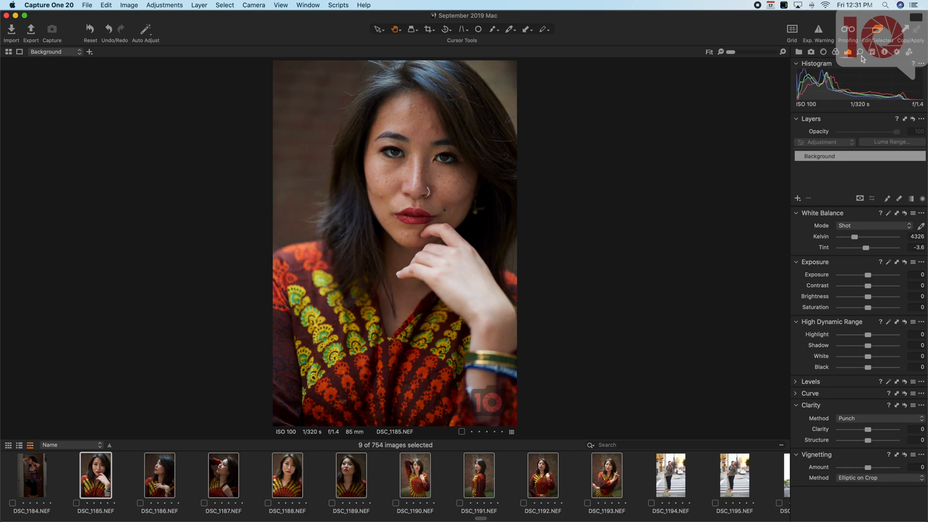
click(860, 51)
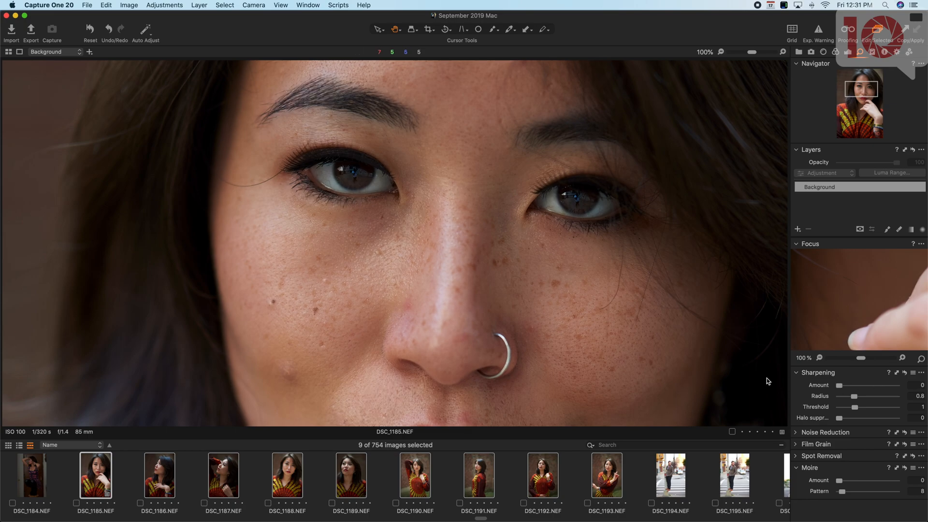
mouse_move(852, 80)
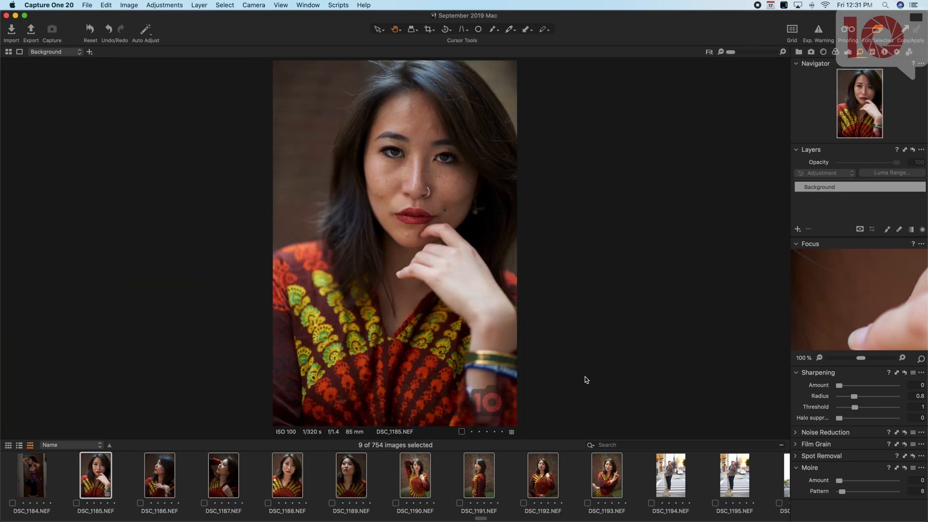
mouse_move(852, 55)
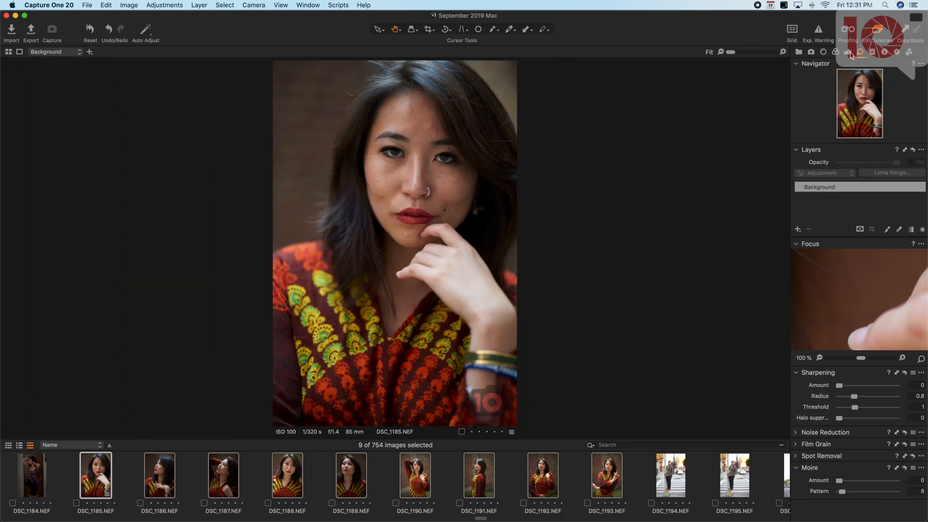
Show the exposure tools and try the Sunny, Shade and other white balance presets
click(861, 52)
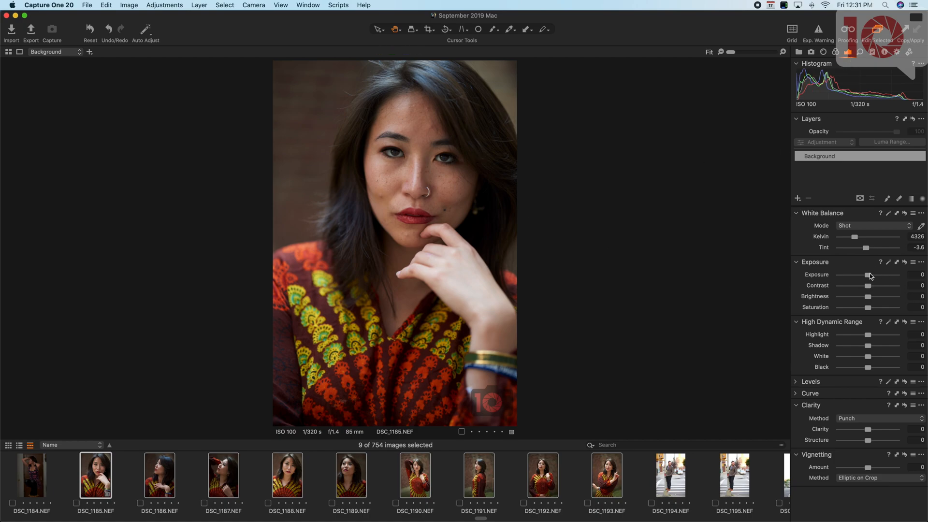
mouse_move(862, 228)
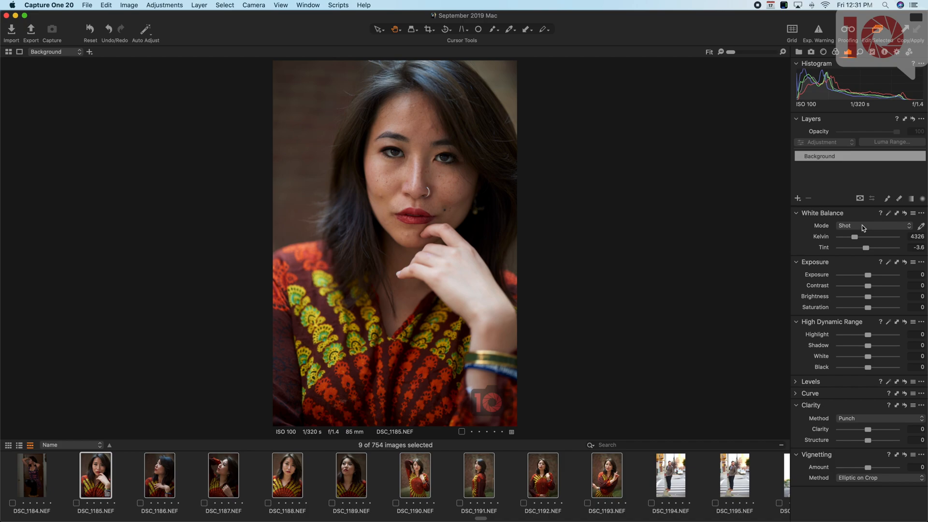
click(870, 226)
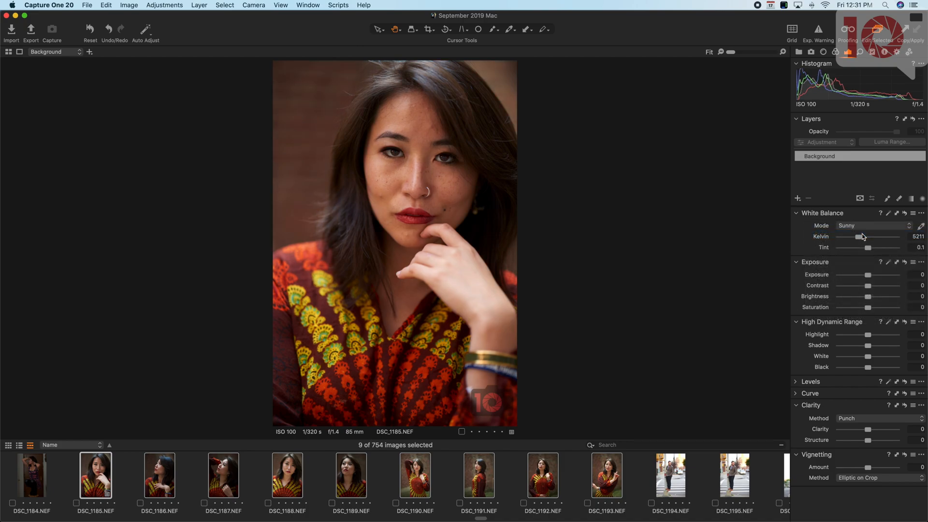
click(873, 226)
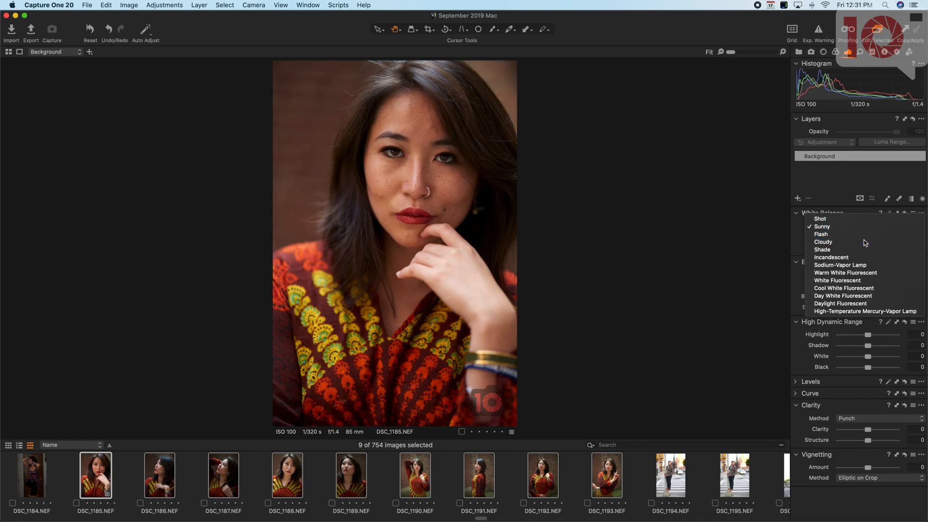
click(823, 242)
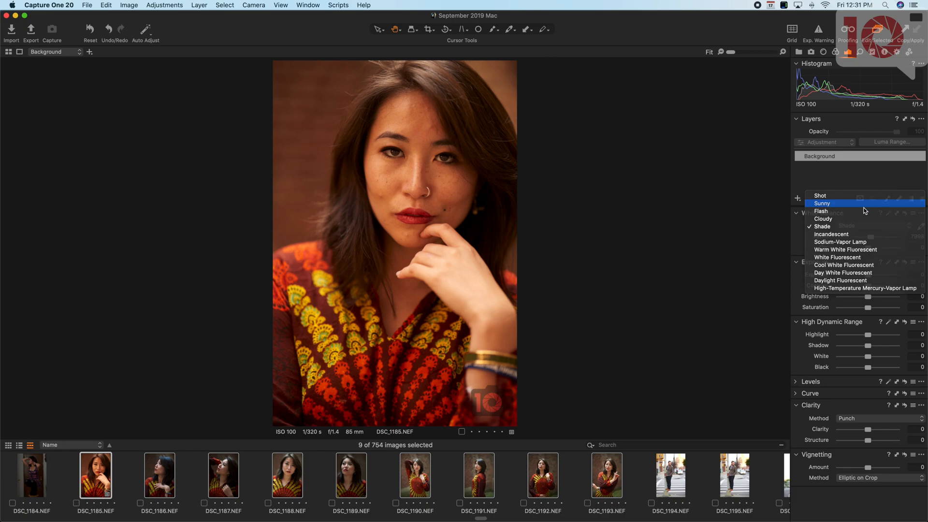
click(822, 203)
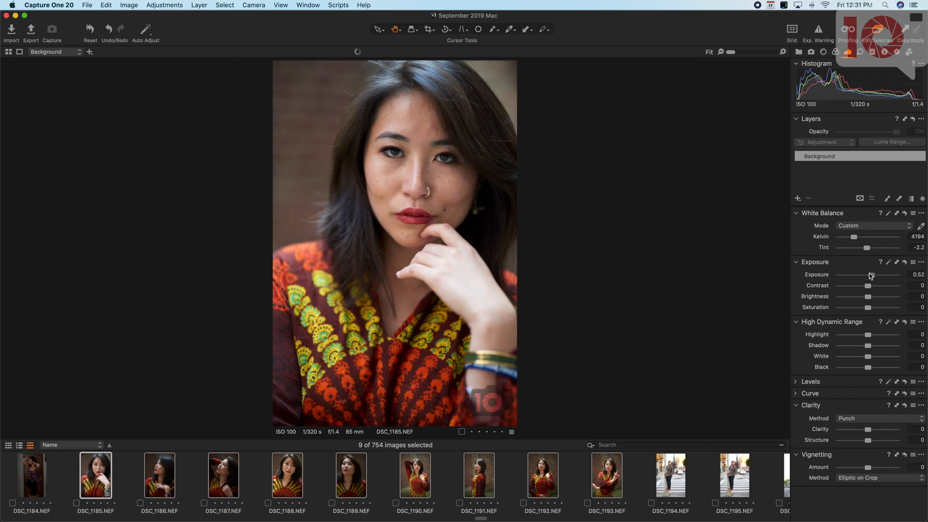
mouse_move(863, 290)
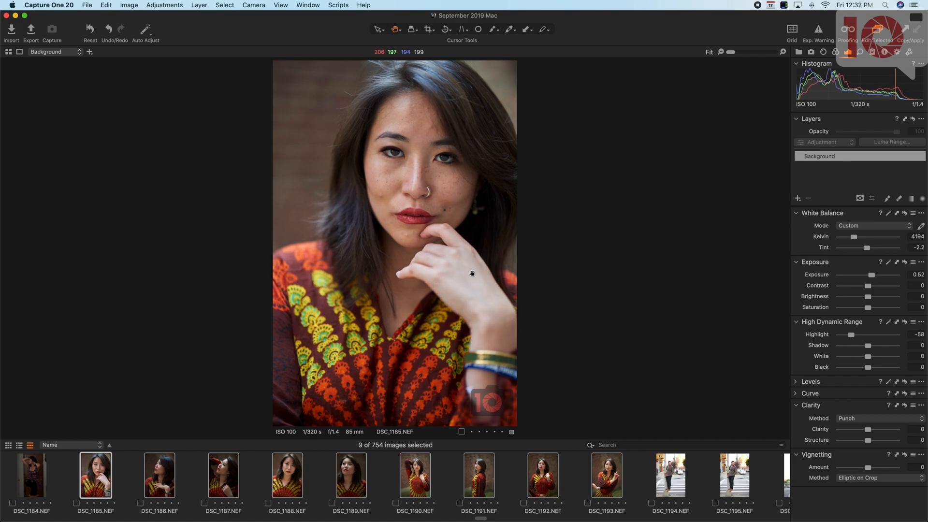
mouse_move(876, 385)
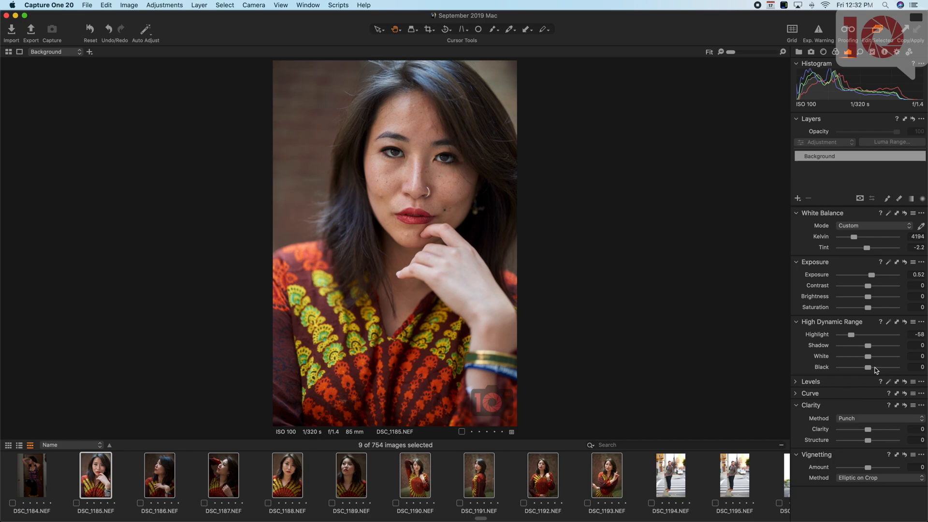
mouse_move(868, 367)
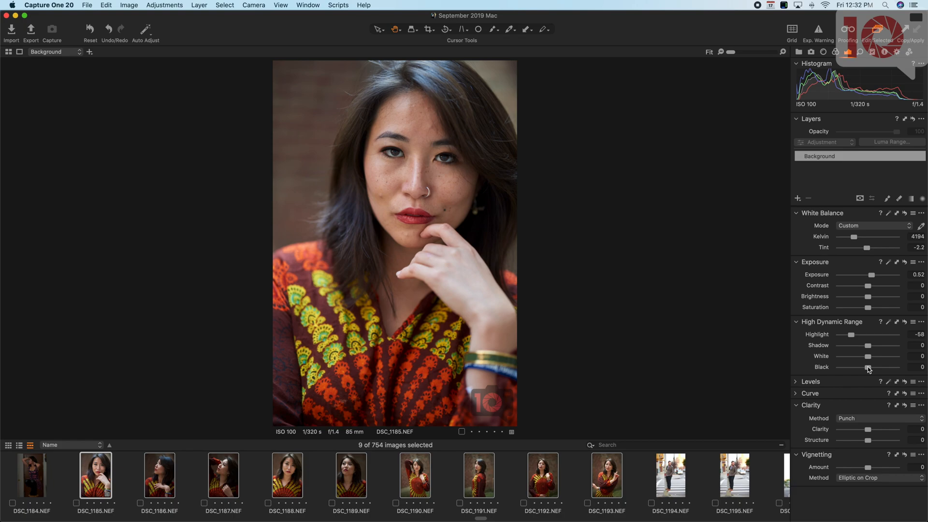
mouse_move(870, 467)
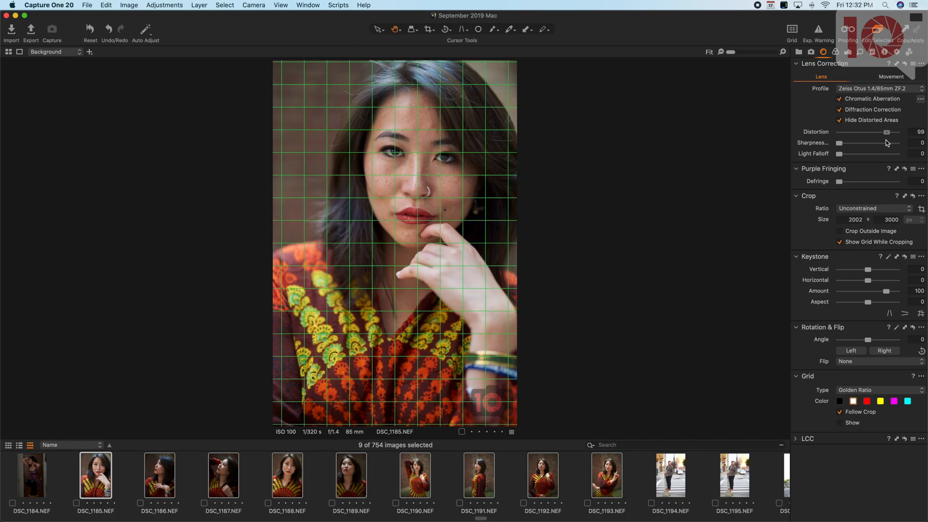
Switch to the Exposure tool tab, hiding the grid and showing exposure 0.52 and highlights -58
click(824, 52)
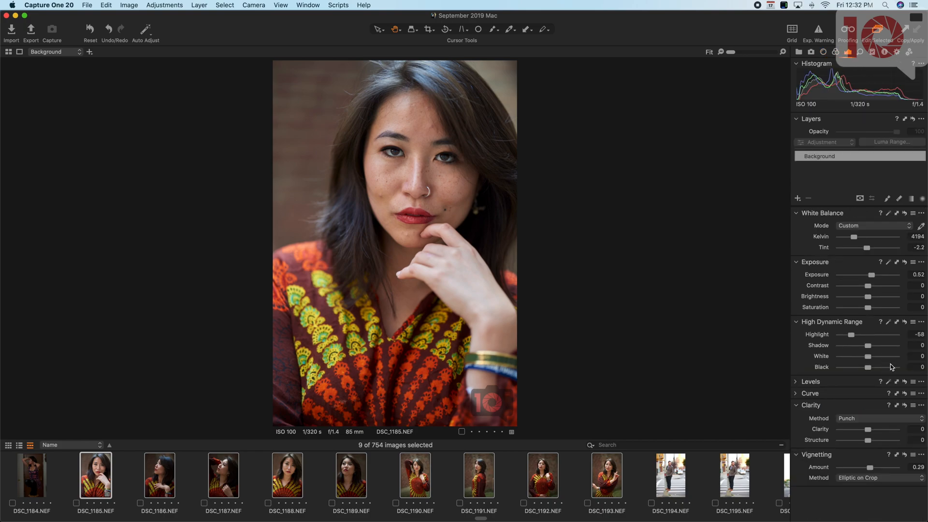
mouse_move(870, 367)
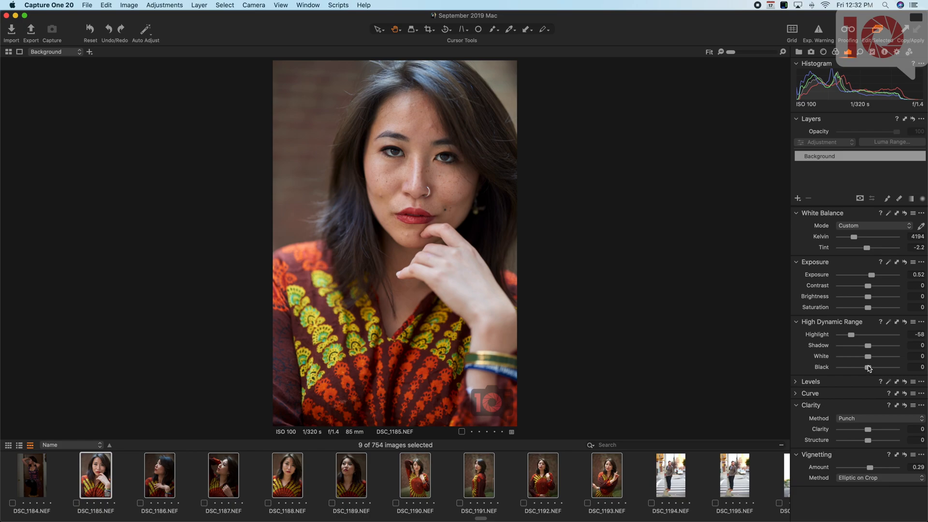
mouse_move(466, 122)
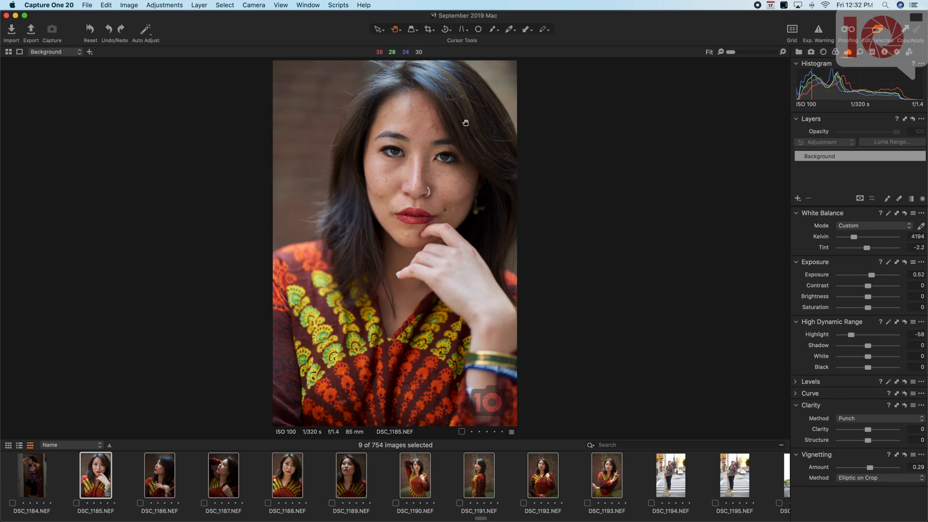
mouse_move(355, 140)
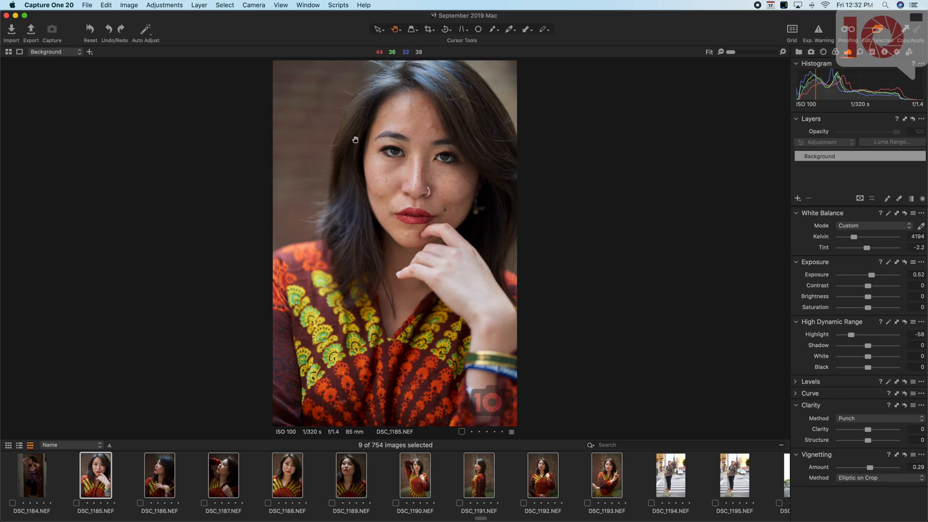
mouse_move(609, 262)
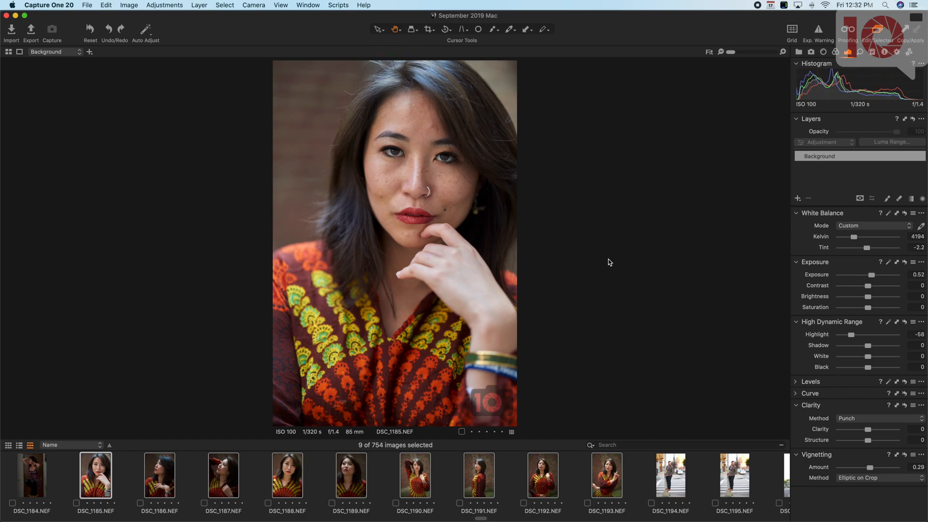
mouse_move(868, 367)
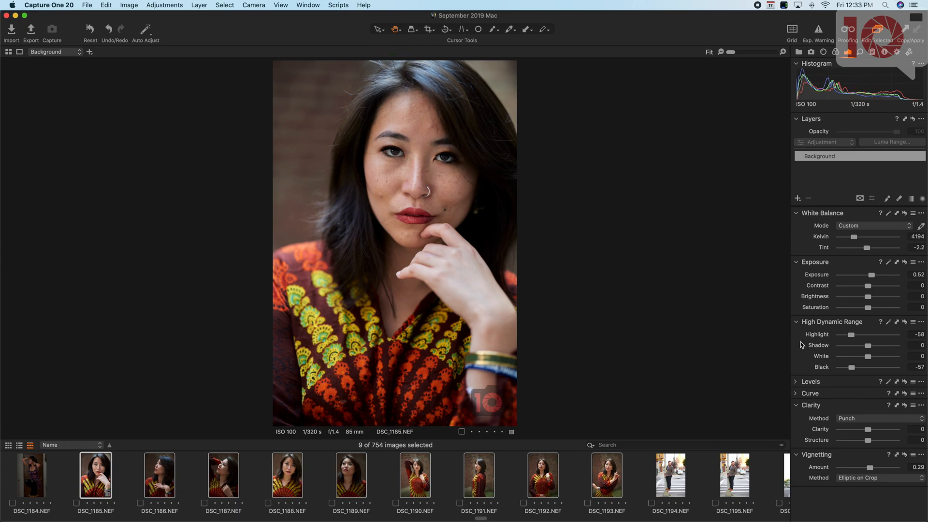
mouse_move(877, 328)
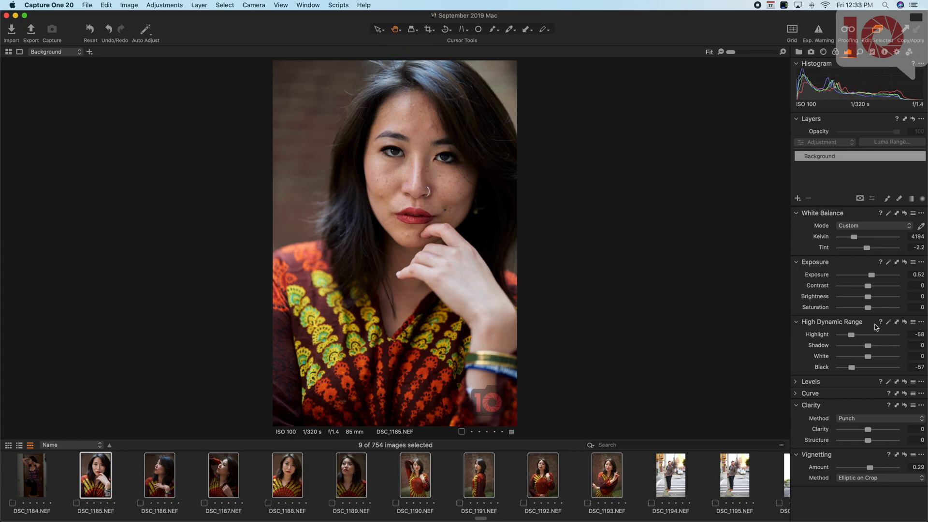
mouse_move(881, 302)
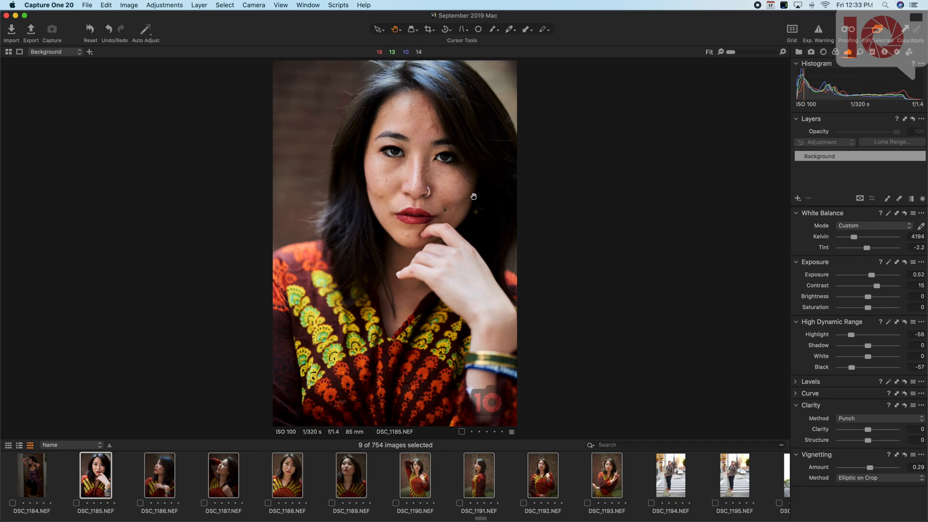
mouse_move(481, 159)
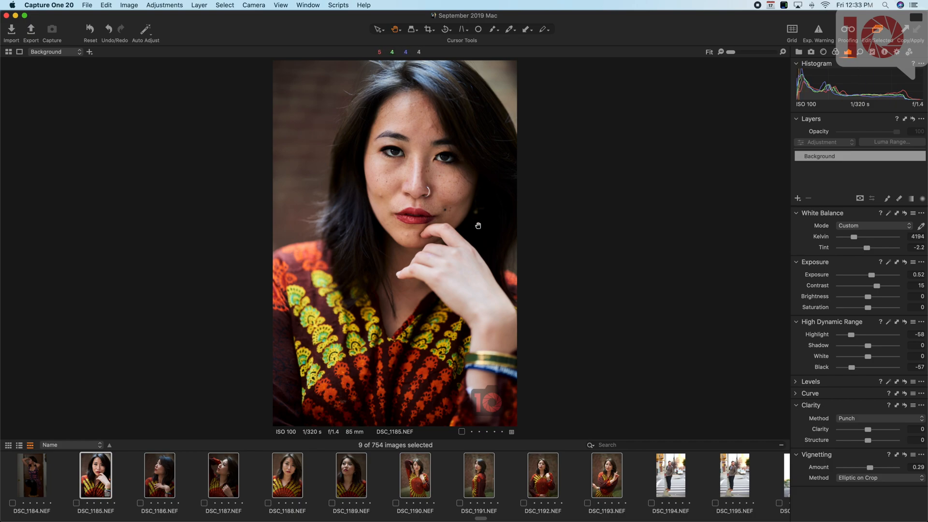
mouse_move(612, 276)
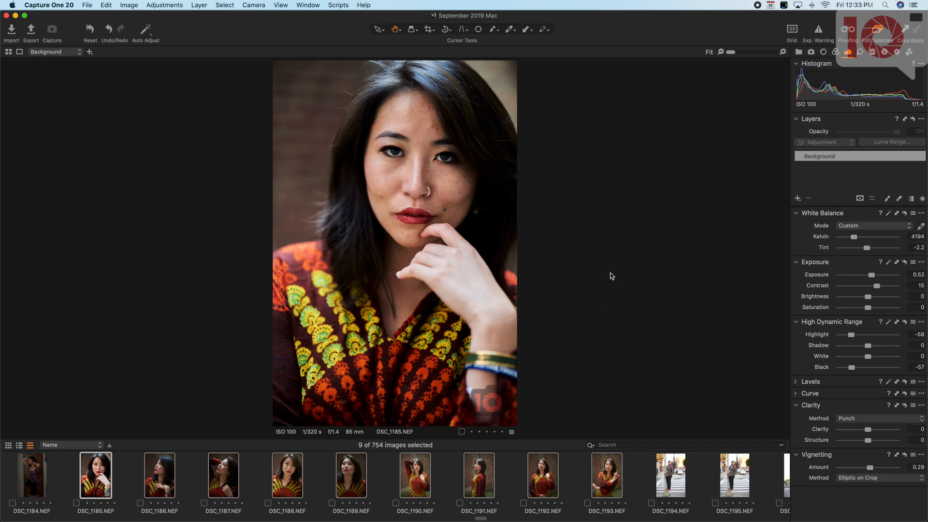
mouse_move(853, 340)
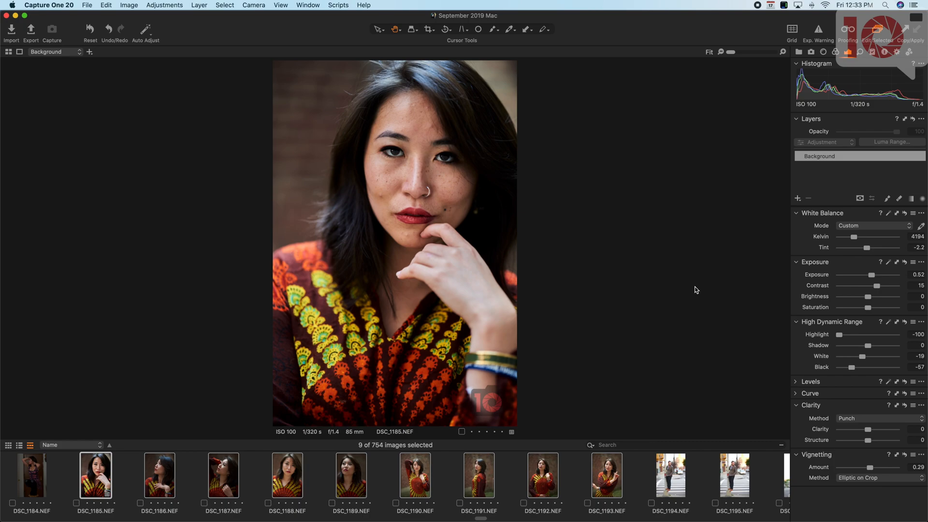
mouse_move(294, 480)
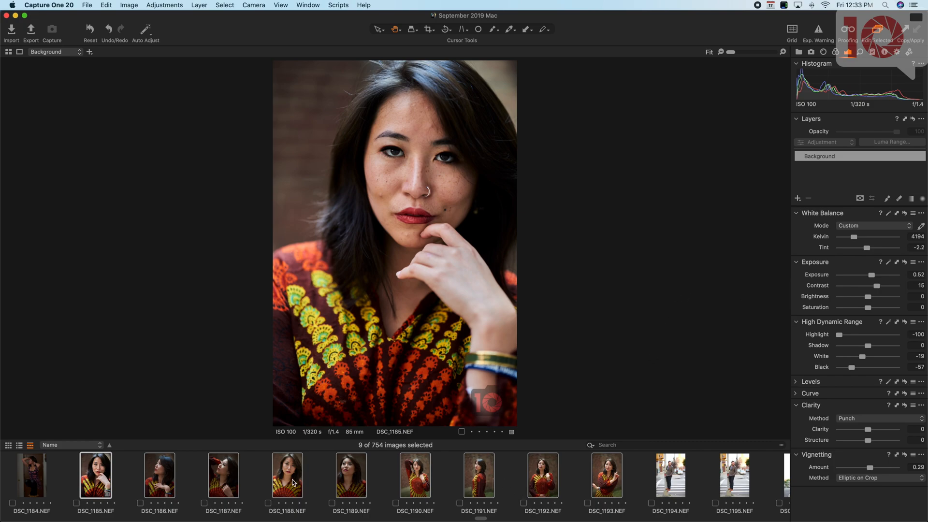
Browse the filmstrip to DSC_1254, the unedited portrait of a man seated on steps
click(415, 475)
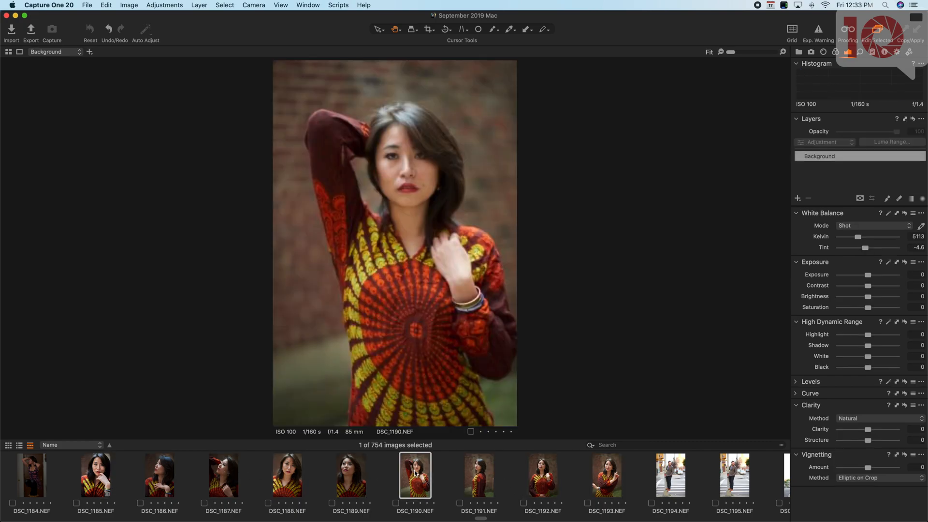
click(606, 475)
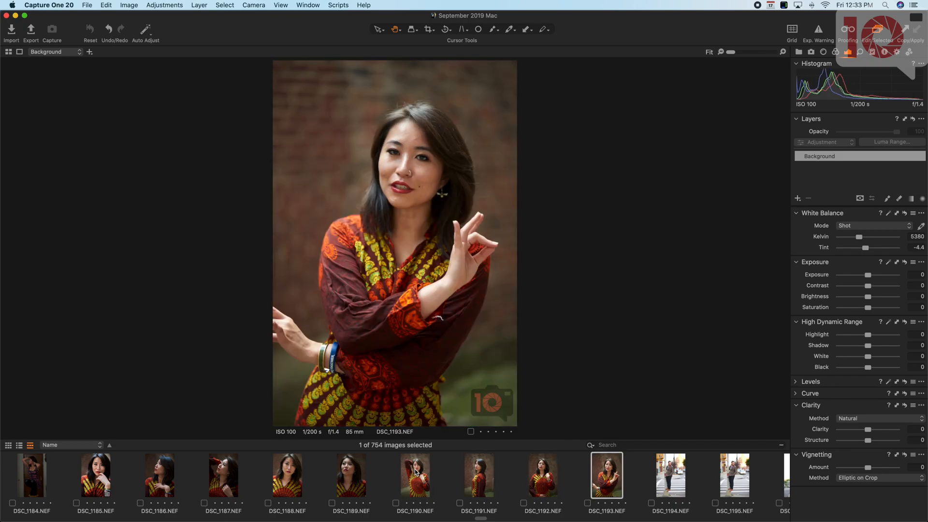
scroll(left, 3)
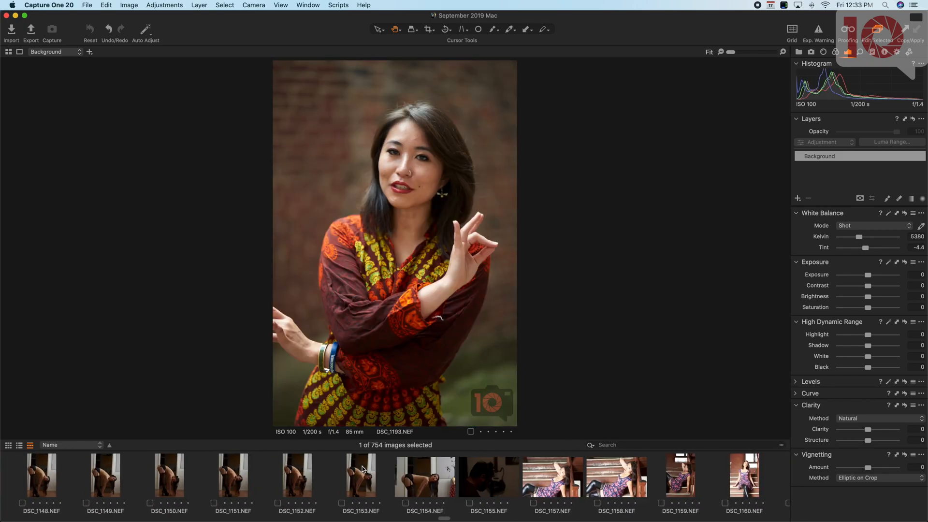
scroll(left, 3)
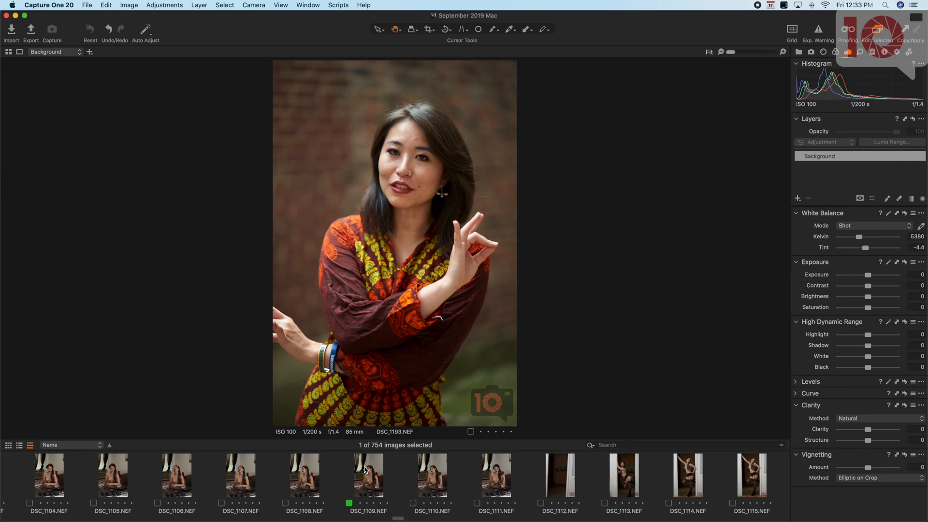
scroll(right, 3)
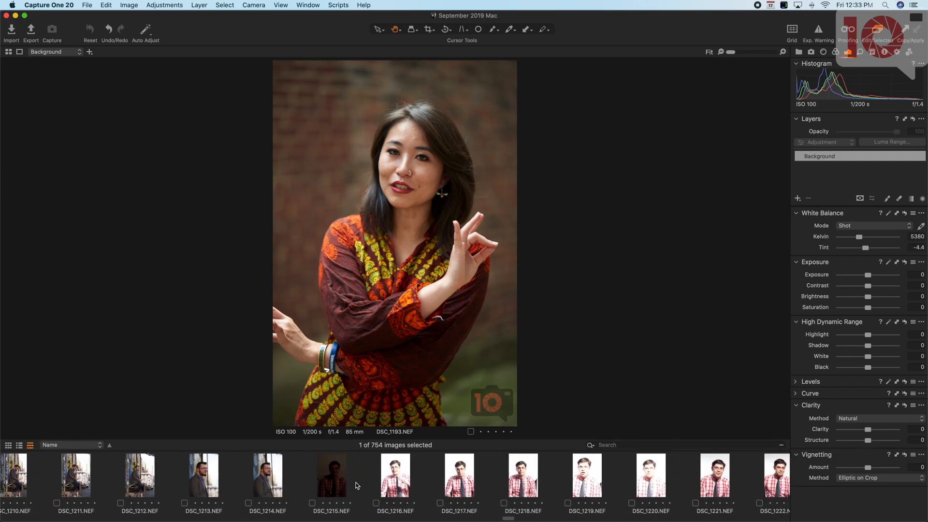
scroll(right, 3)
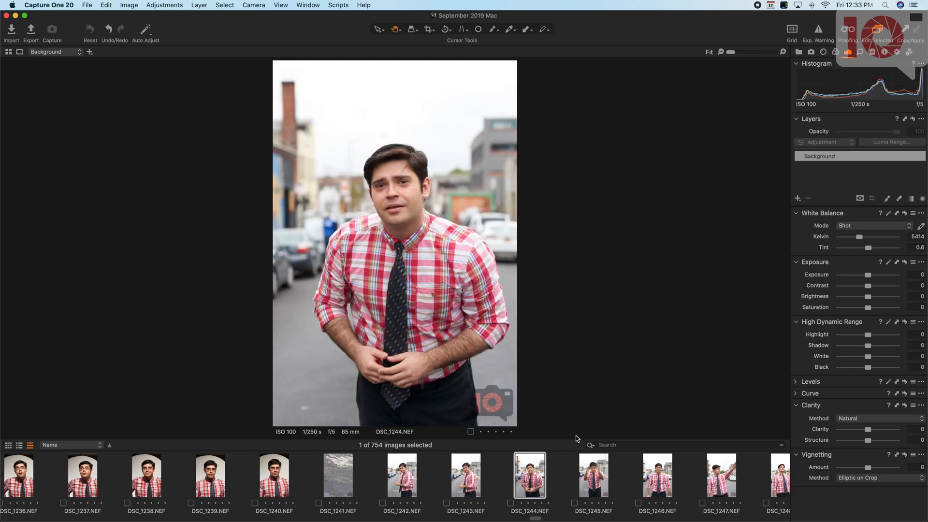
click(721, 474)
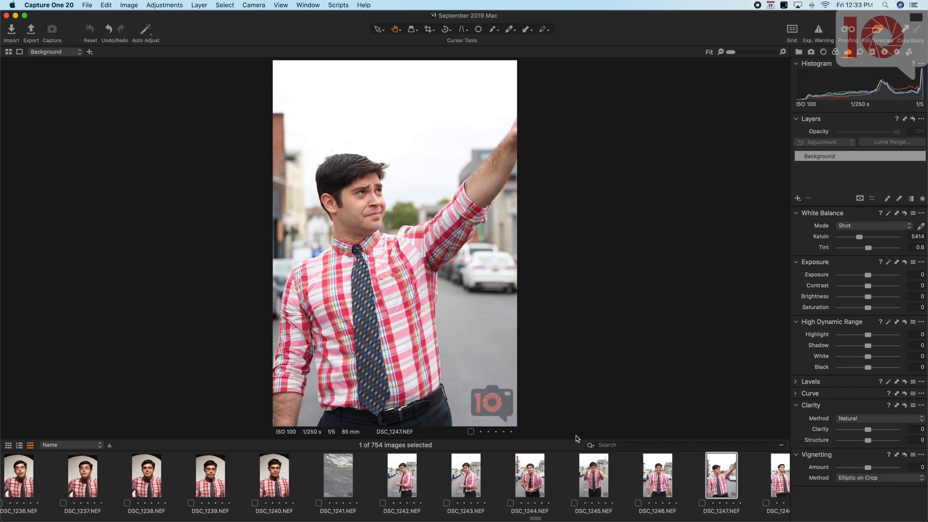
click(758, 475)
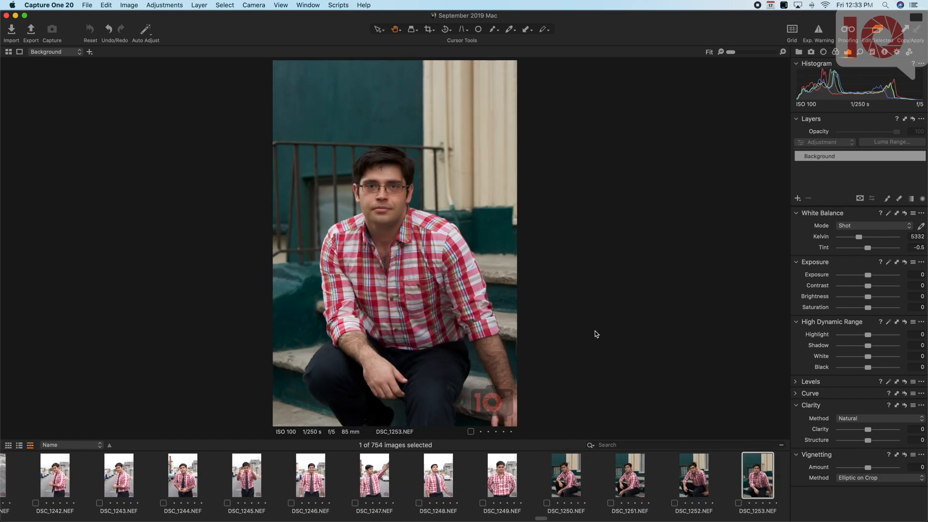
key(right)
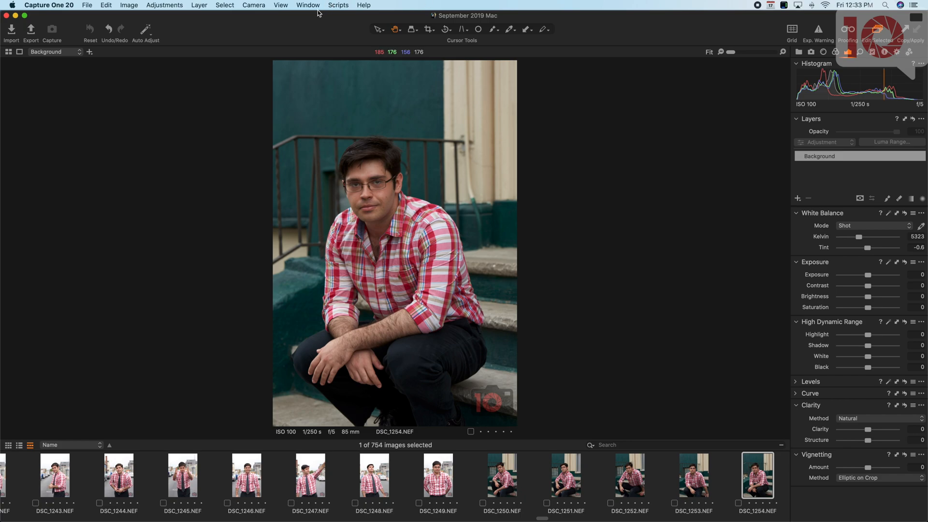
Show the Lens tools, then the Color tools with Color Balance and Color Editor for DSC_1254
click(164, 5)
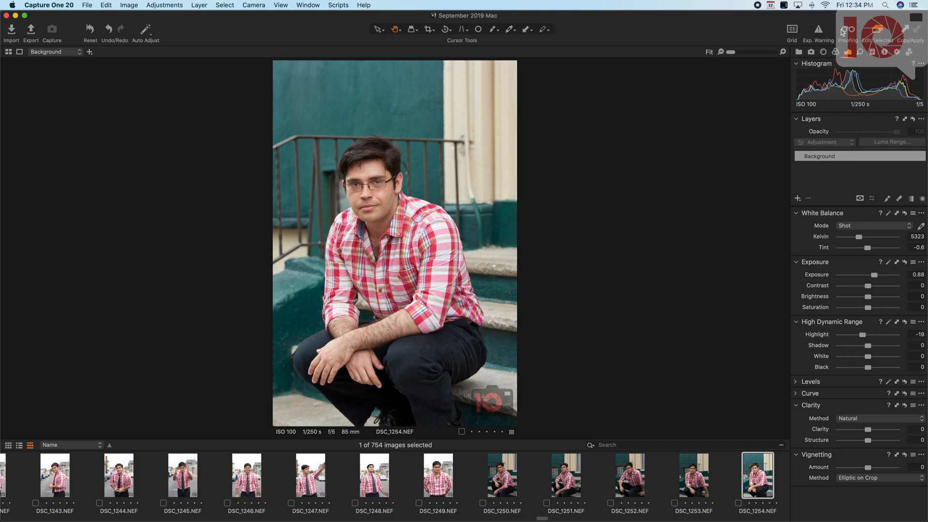
click(835, 52)
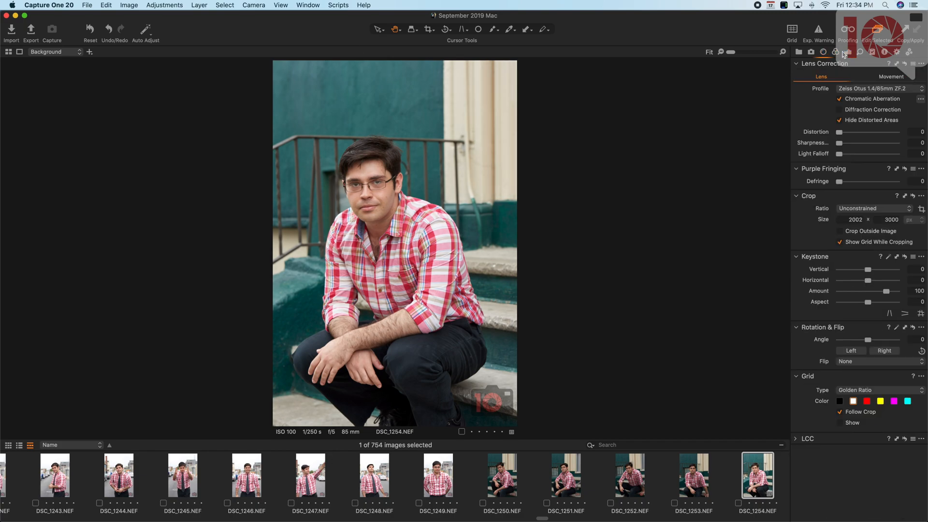
click(860, 51)
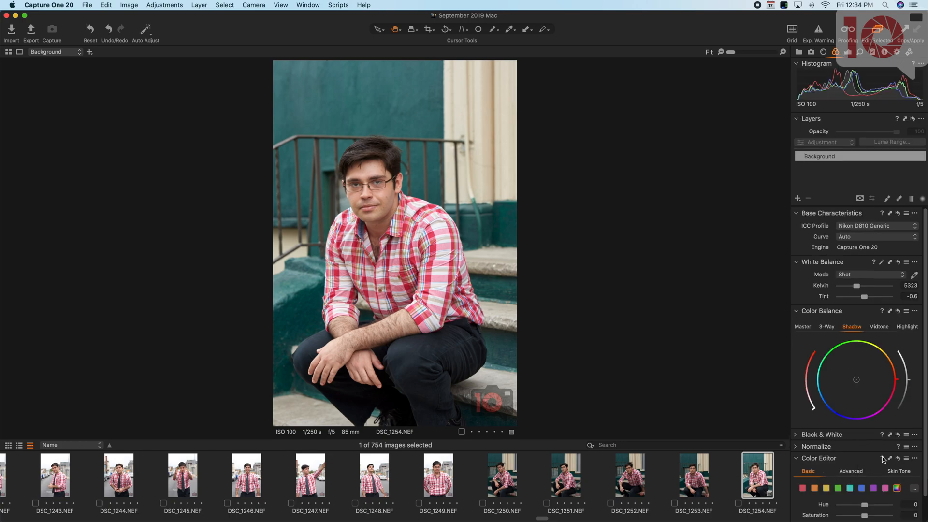
Scroll the Exposure tools to the High Dynamic Range Black slider, deepening blacks to -74
scroll(down, 3)
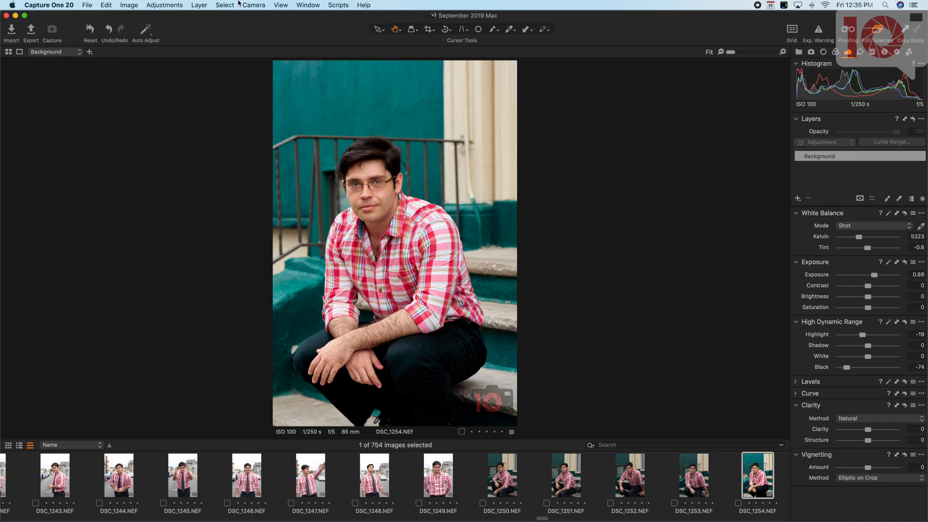
Dismiss the Adjustments menu without resetting and select DSC_1252, with blacks at -65
click(164, 5)
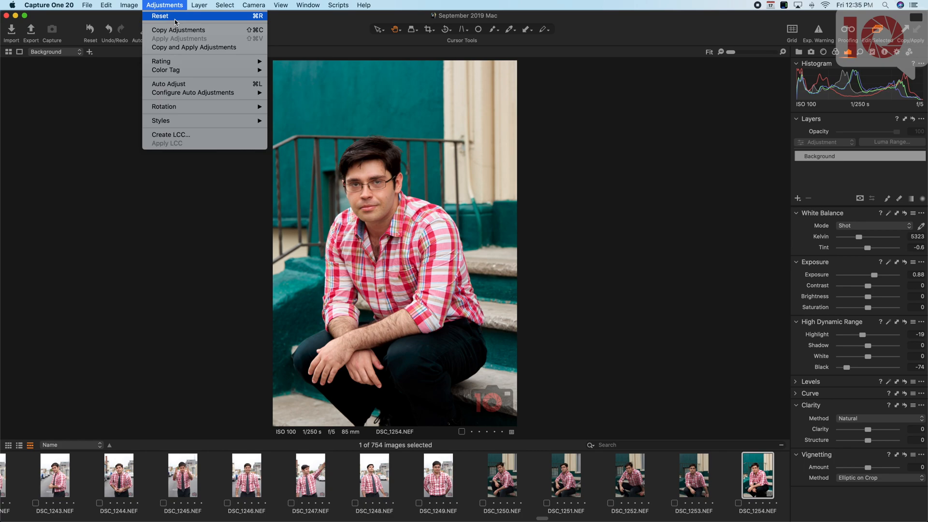
click(160, 16)
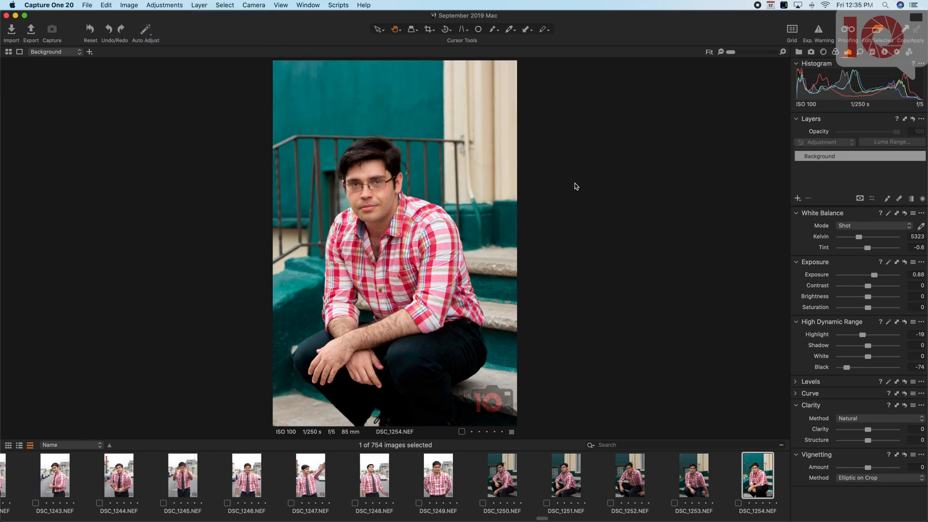
mouse_move(632, 448)
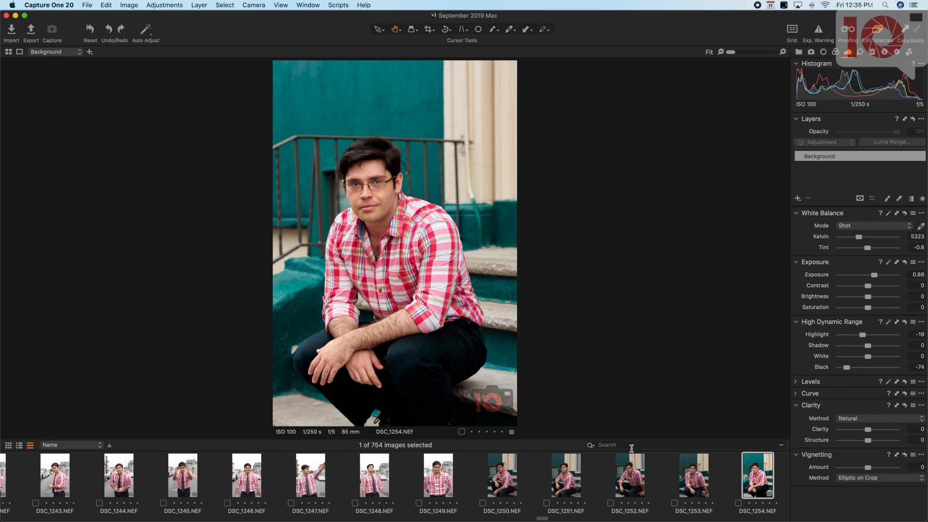
click(630, 475)
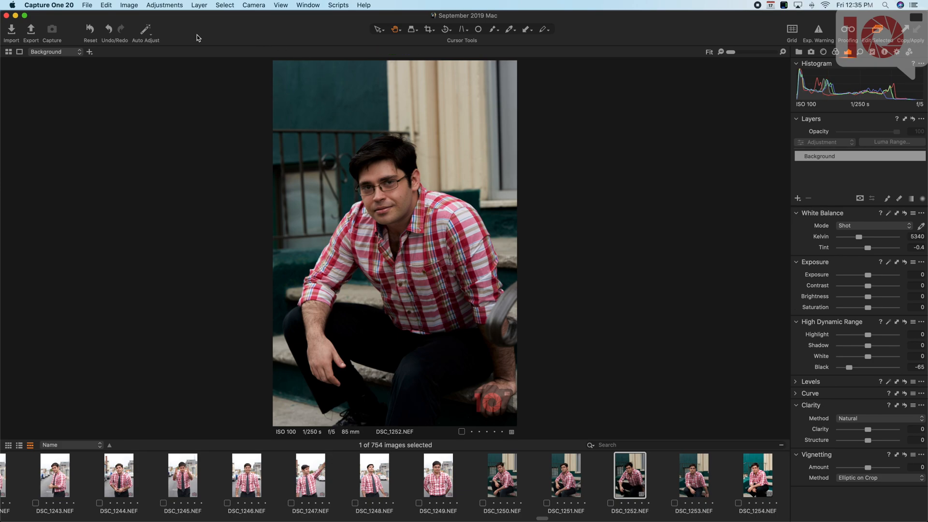
Dismiss the Adjustments menu without resetting and select the unedited DSC_1253 crouching portrait
click(165, 5)
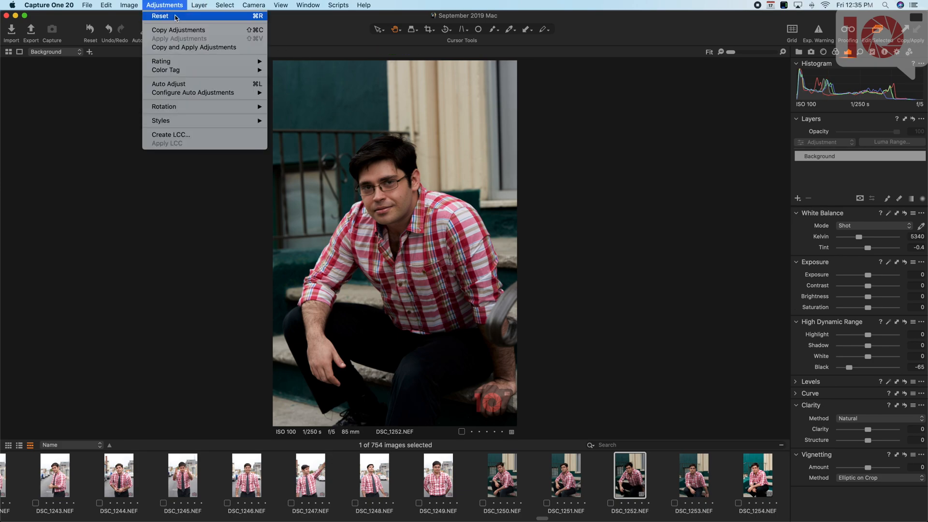
click(160, 16)
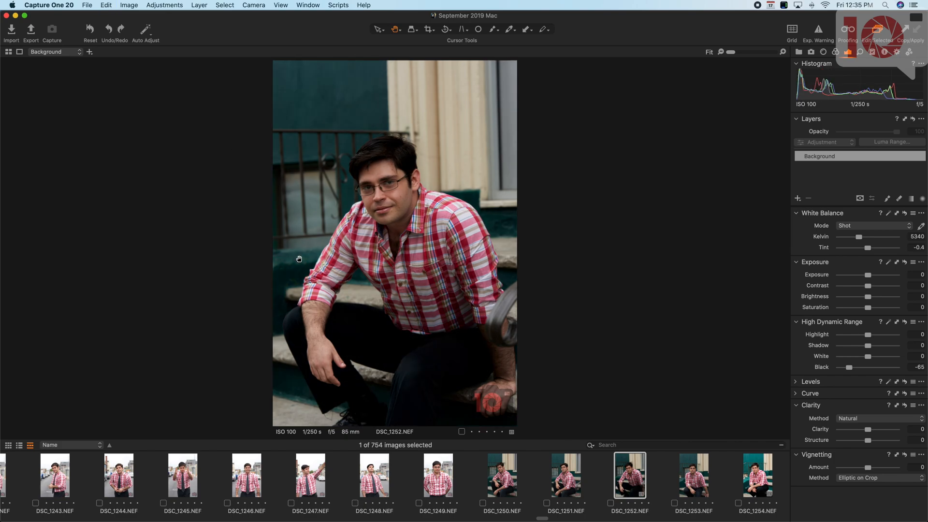
mouse_move(175, 5)
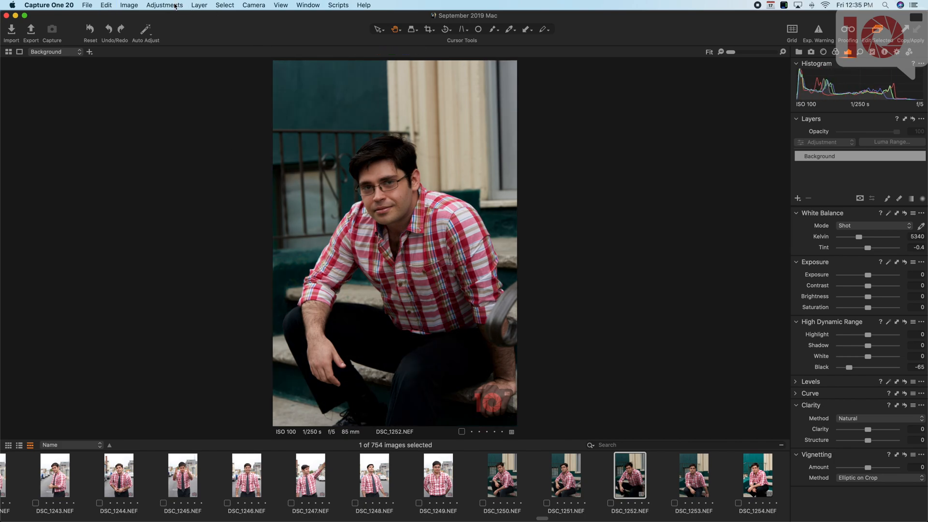
click(694, 475)
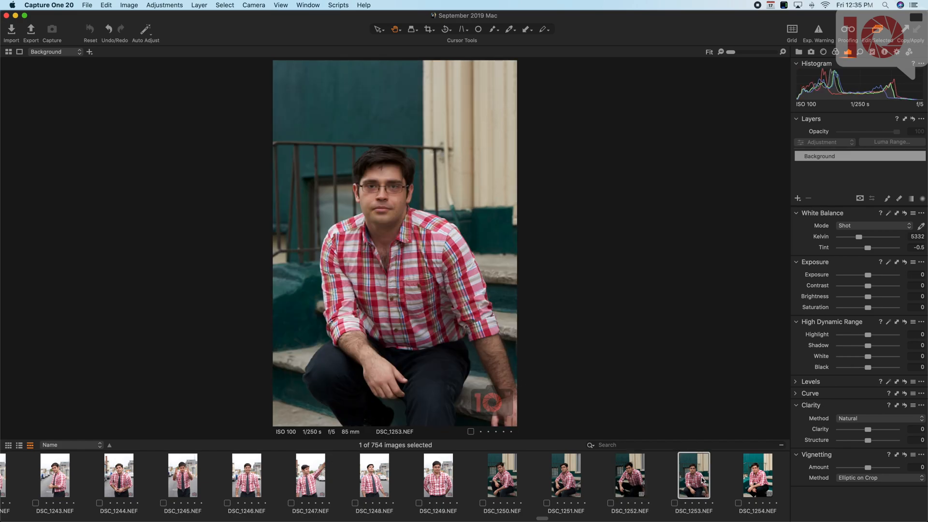
Browse DSC_1255, the camera still life and DSC_1252, ending on street portrait DSC_1243
click(757, 475)
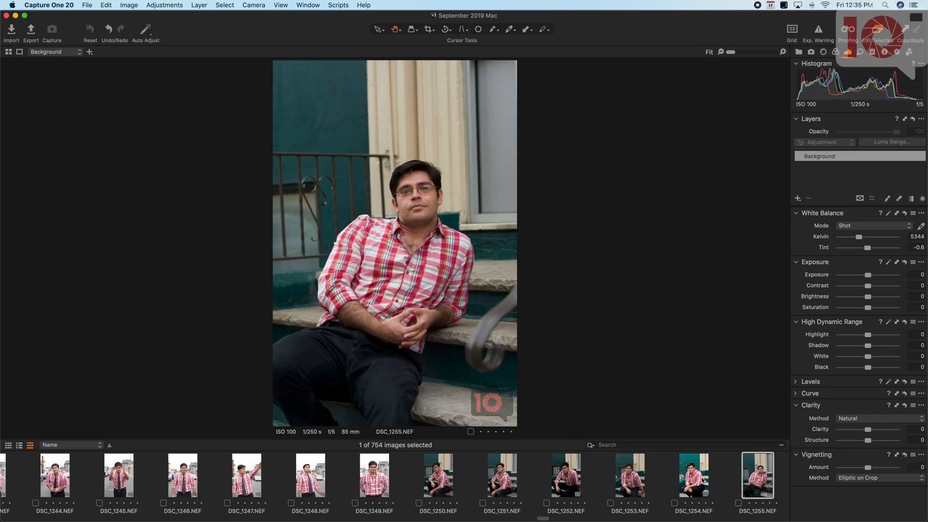
click(757, 476)
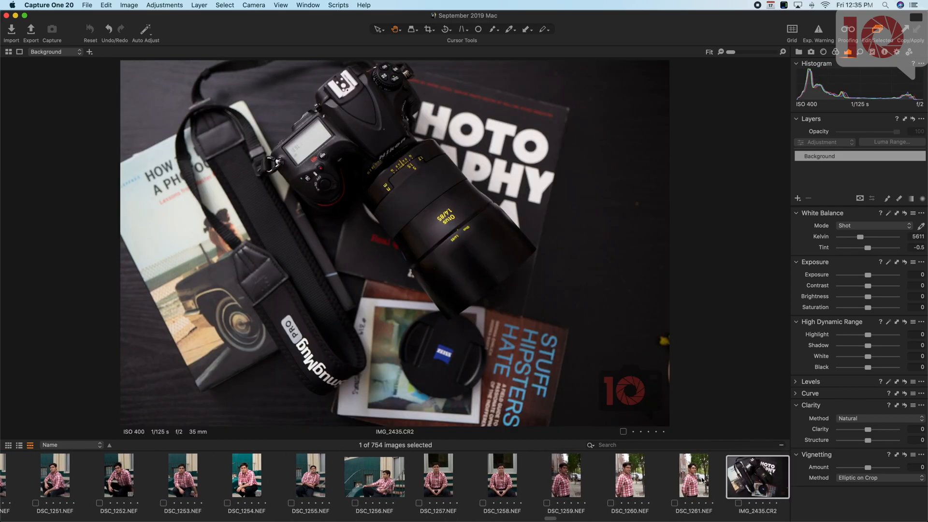
scroll(left, 3)
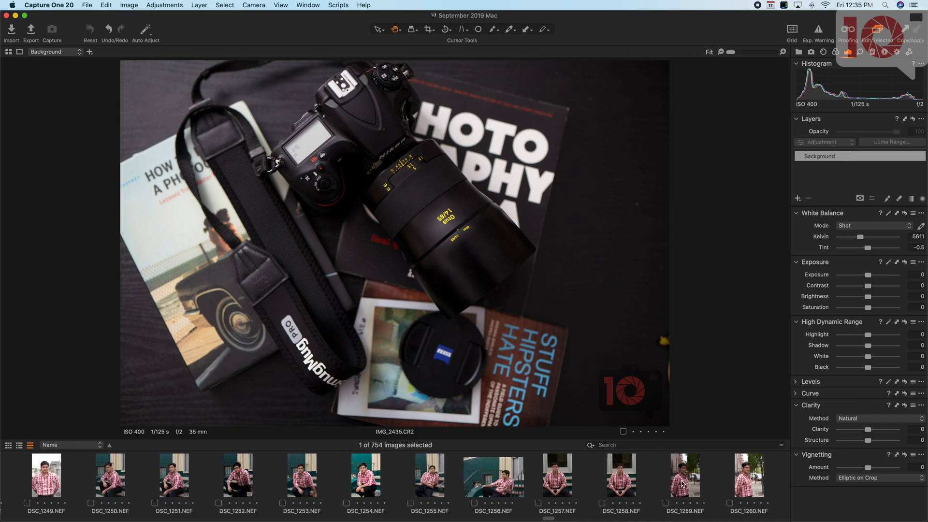
click(436, 476)
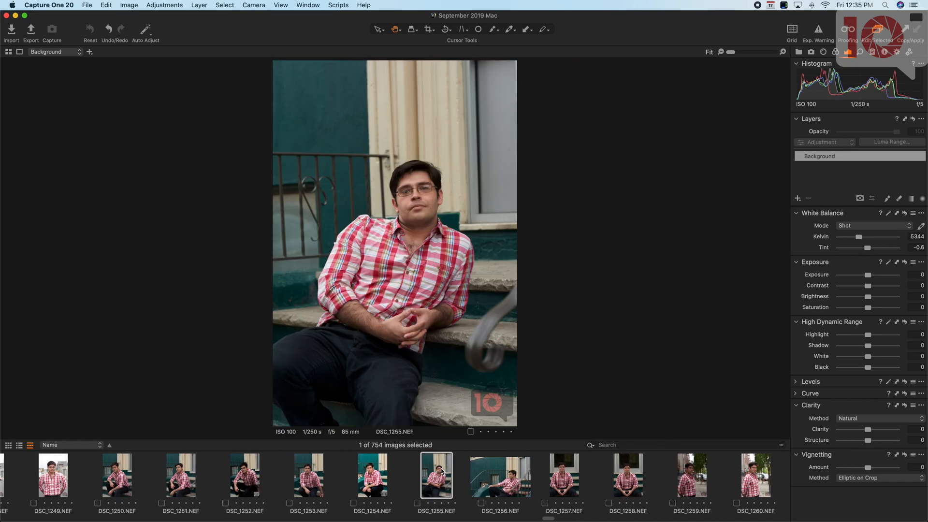
click(244, 475)
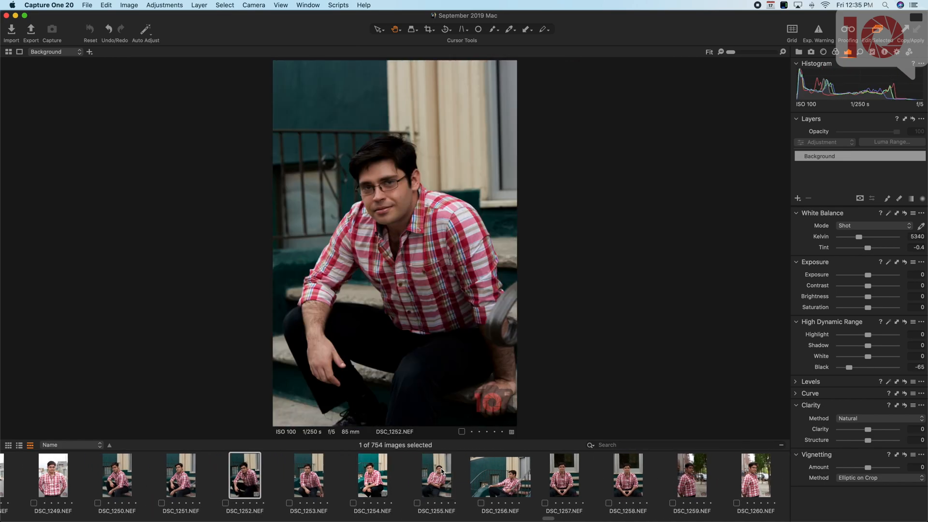
click(53, 475)
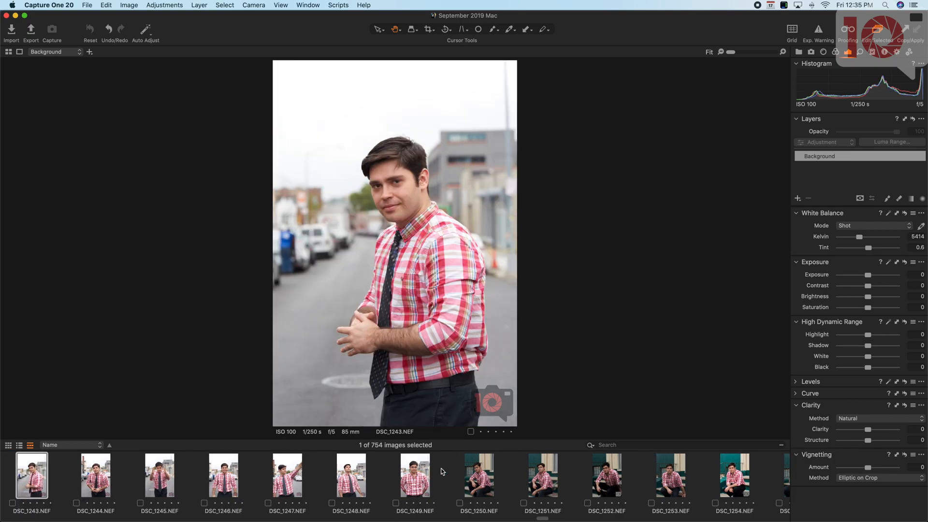
mouse_move(591, 343)
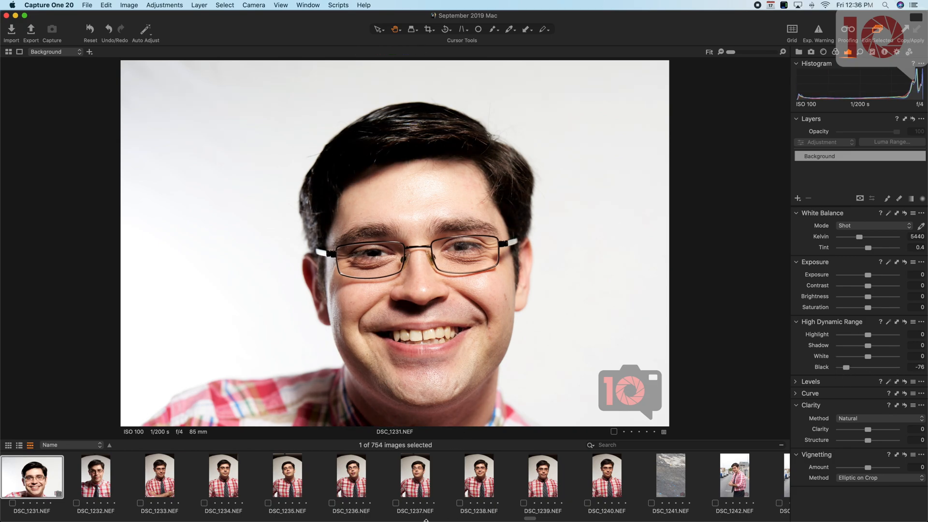
scroll(left, 3)
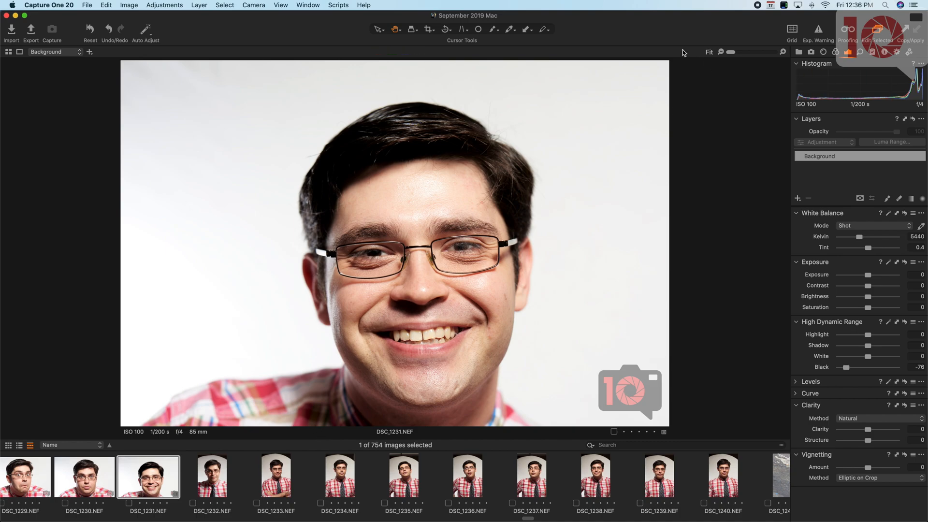
mouse_move(570, 388)
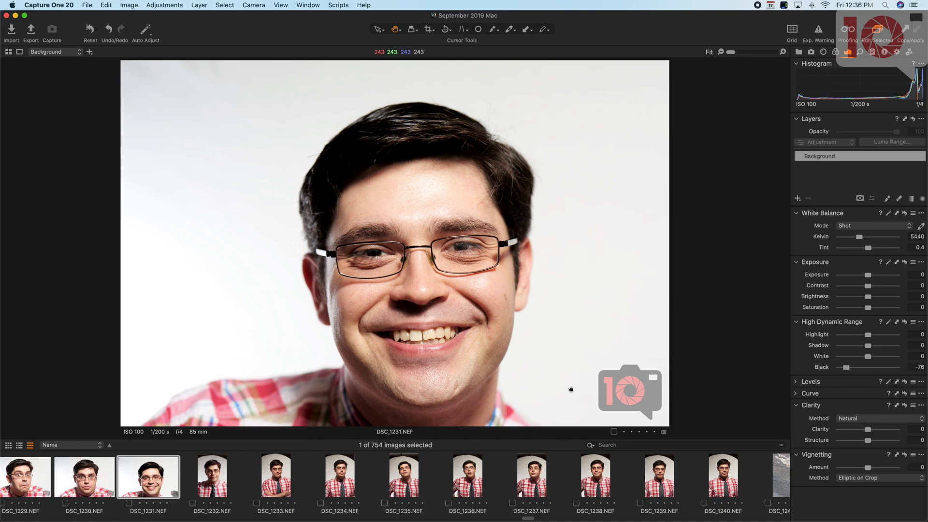
scroll(left, 3)
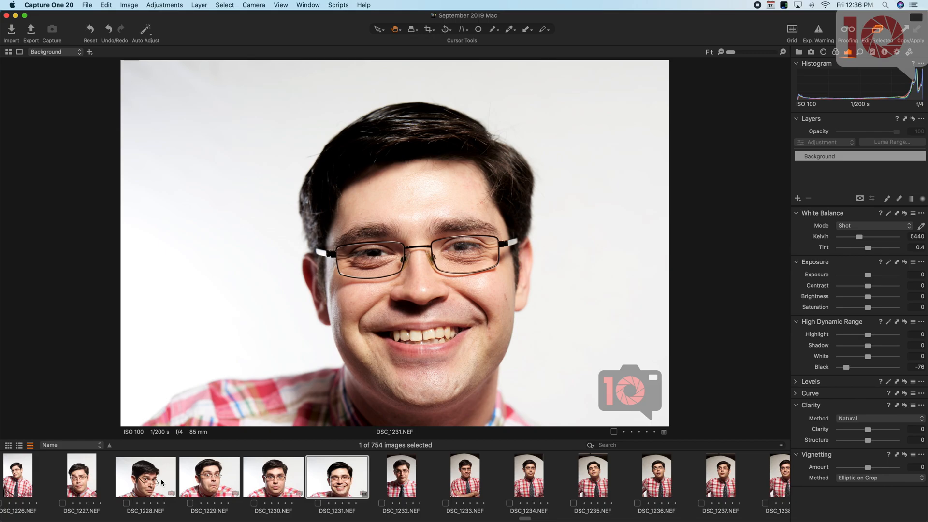